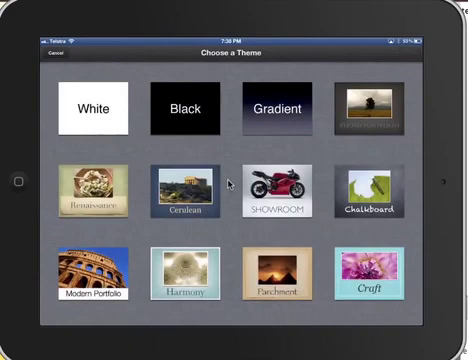
# Choose a theme for the new presentation
pyautogui.click(92, 107)
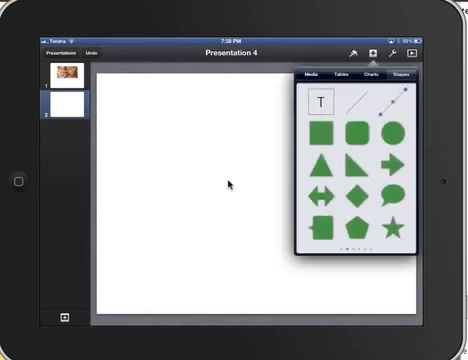
# Show the chart types and scroll to find the 2D column chart
pyautogui.click(360, 77)
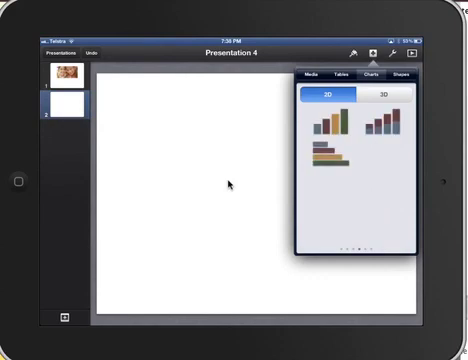
pyautogui.scroll(-3)
pyautogui.write('blu')
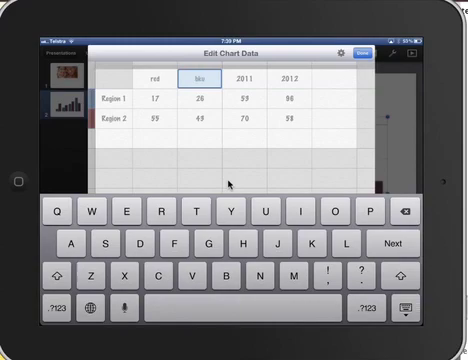
# Move on to the next cell in the chart data table
pyautogui.press('backspace')
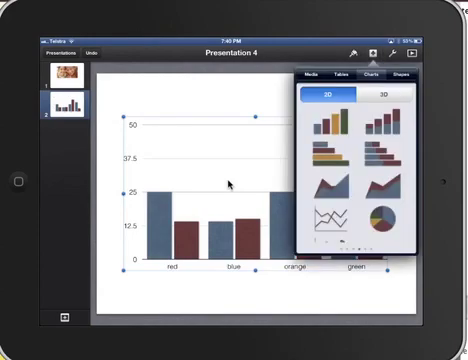
# Add a text box above the chart reading 'Our favourite colours'
pyautogui.click(403, 73)
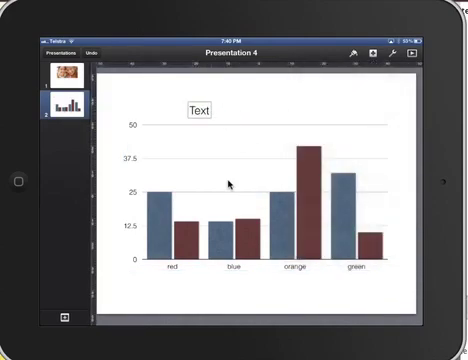
pyautogui.click(200, 111)
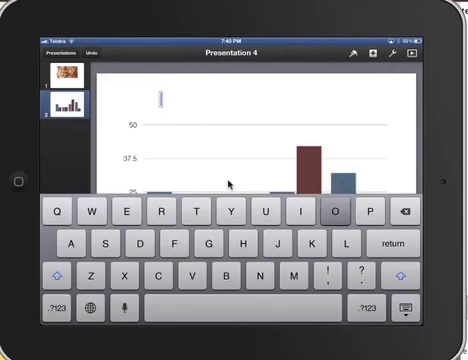
pyautogui.write('Our')
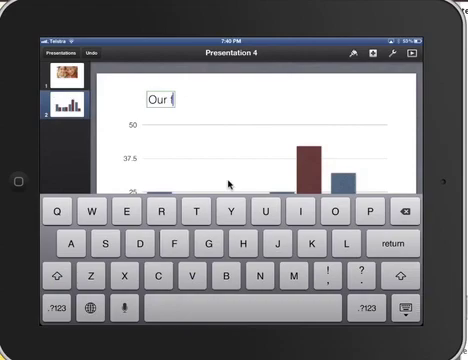
pyautogui.write('favourite colours')
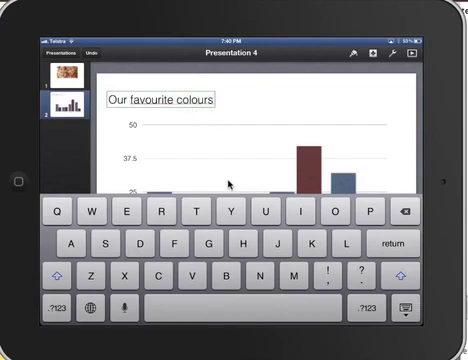
pyautogui.click(406, 307)
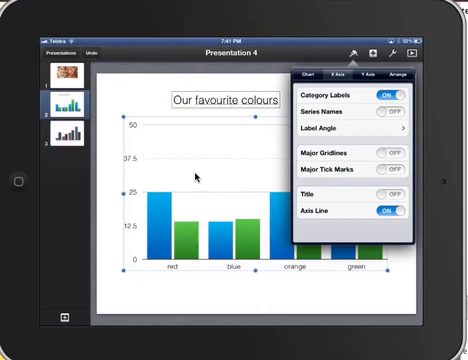
# Turn on Chart Title in the chart's Chart Options
pyautogui.click(376, 72)
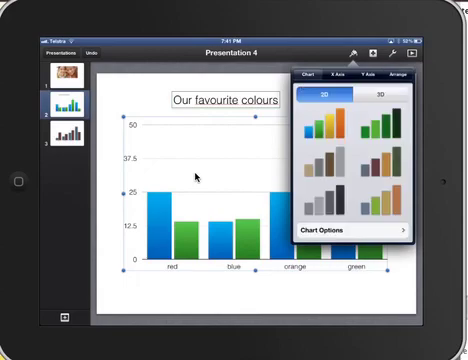
pyautogui.click(340, 233)
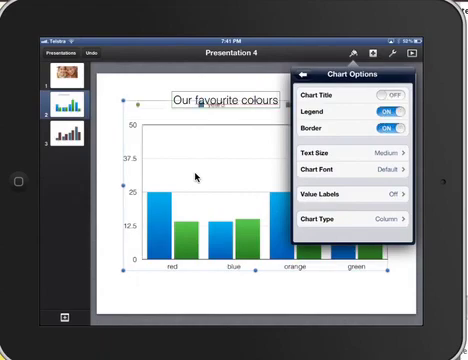
pyautogui.click(392, 94)
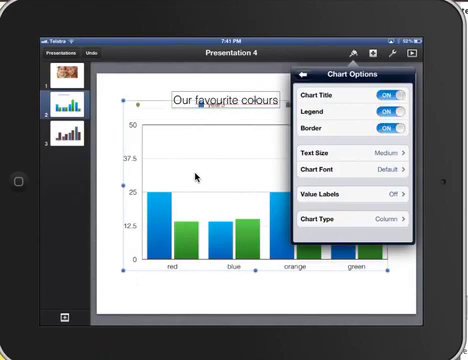